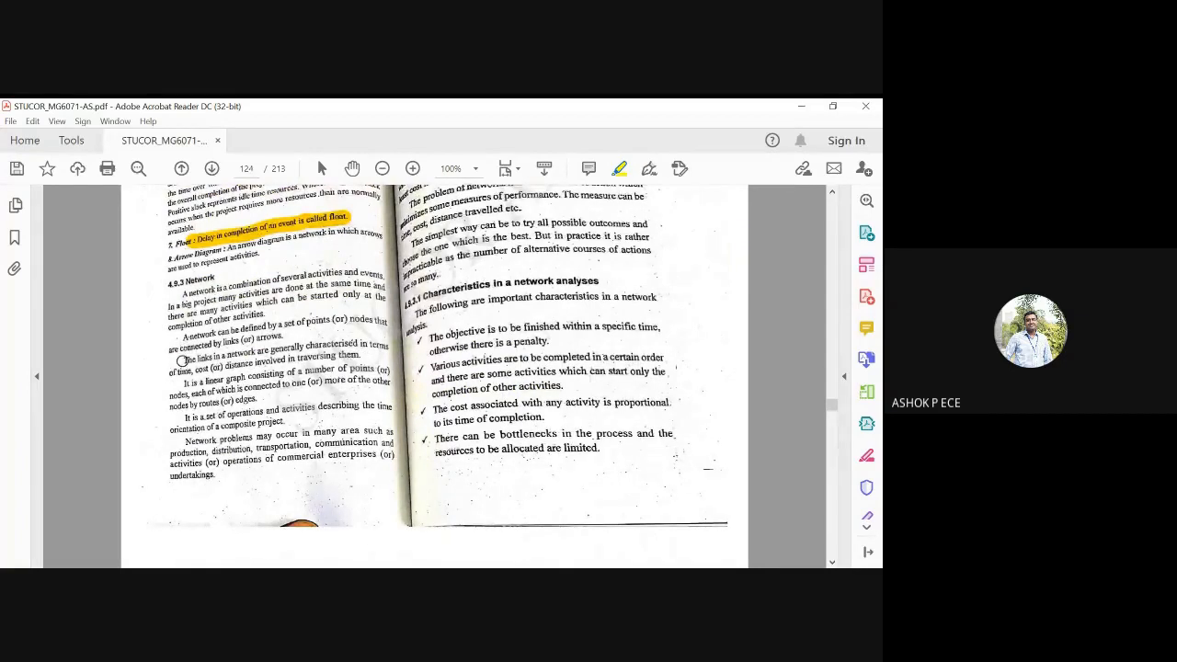
Highlight the 'The links in a network…' sentence and the 'Network problems may occur…' passage.
drag(168, 358, 331, 358)
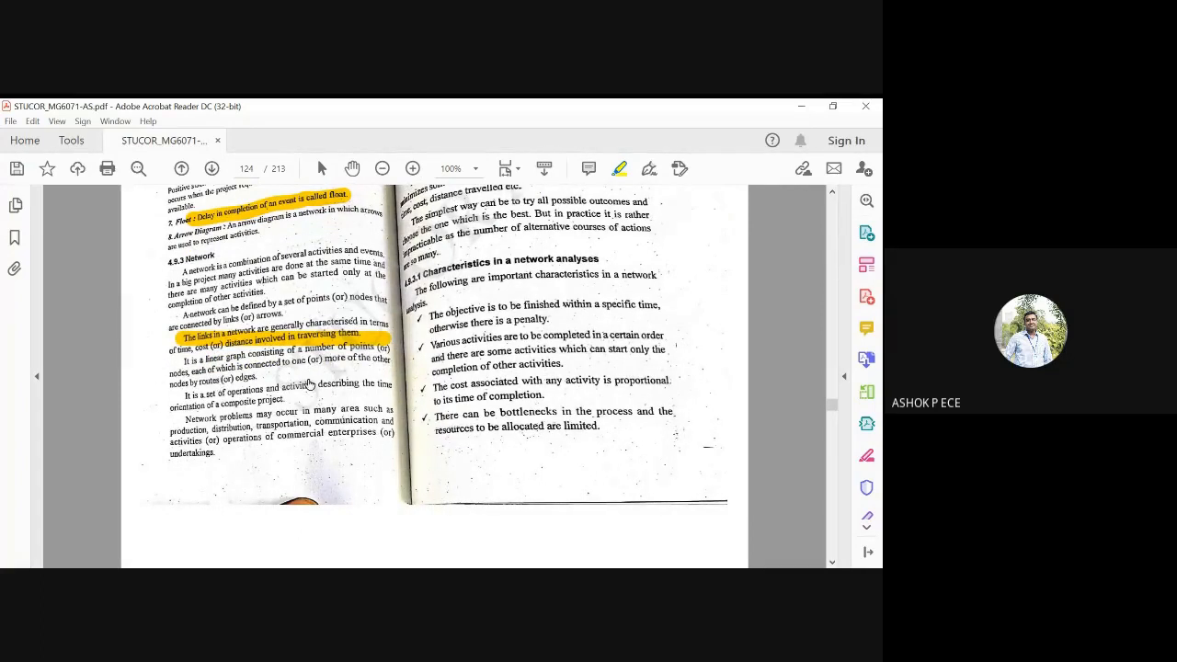
mouse_move(340, 388)
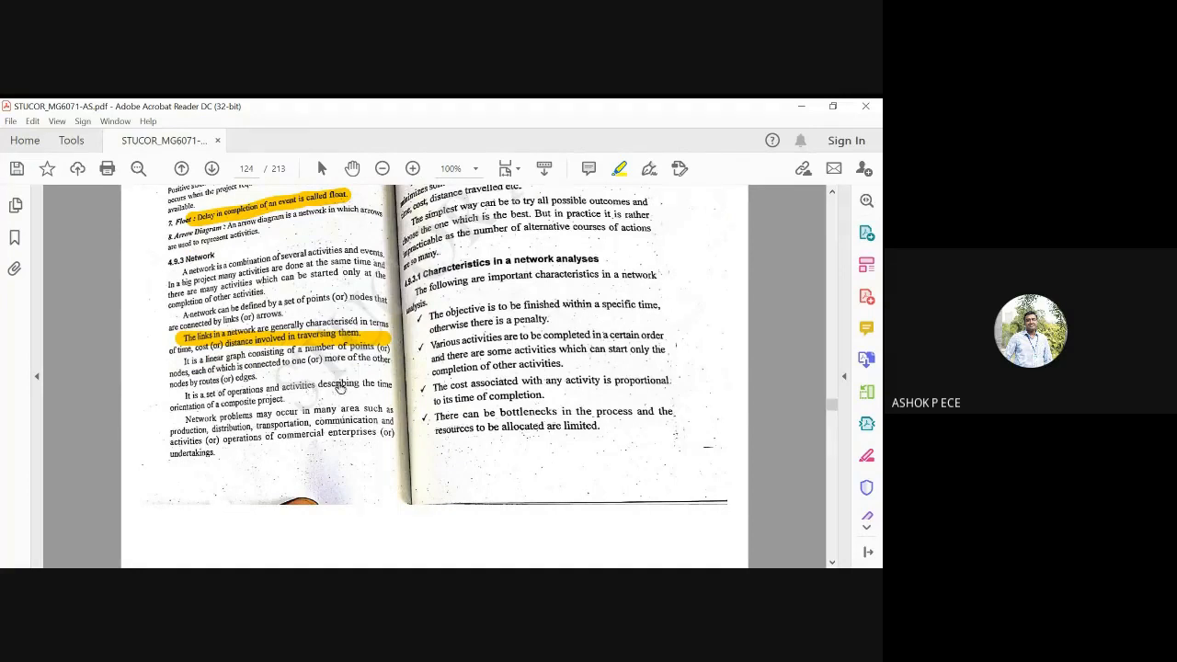
mouse_move(336, 383)
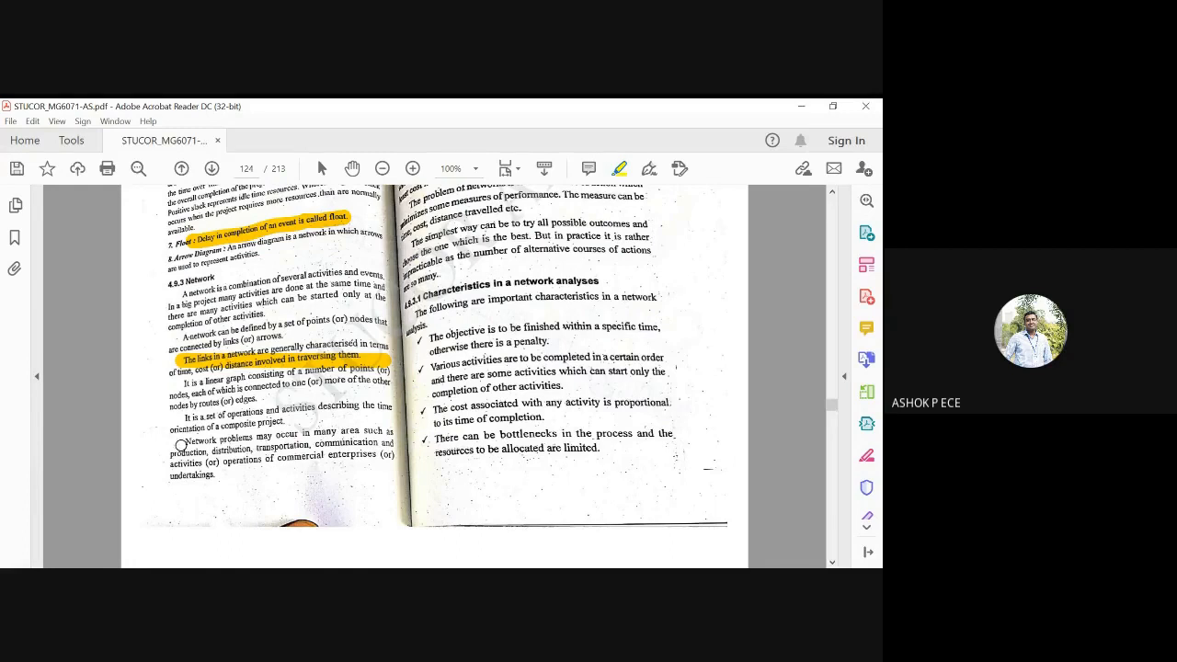
drag(170, 442, 395, 474)
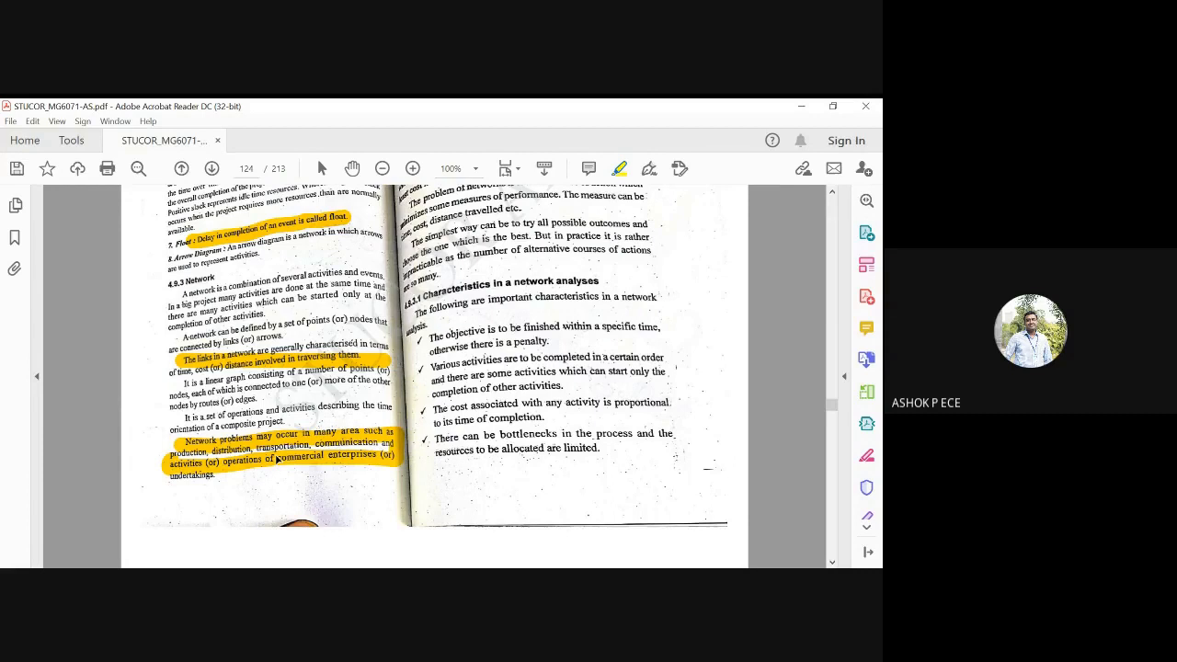
scroll(up, 3)
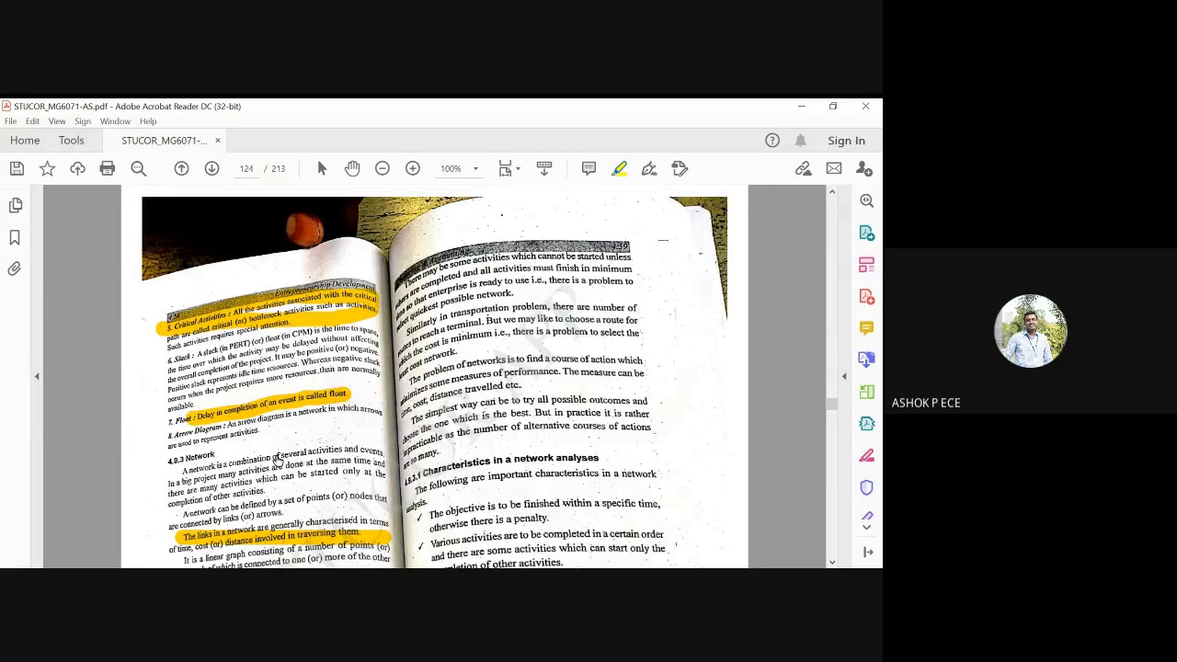
scroll(down, 3)
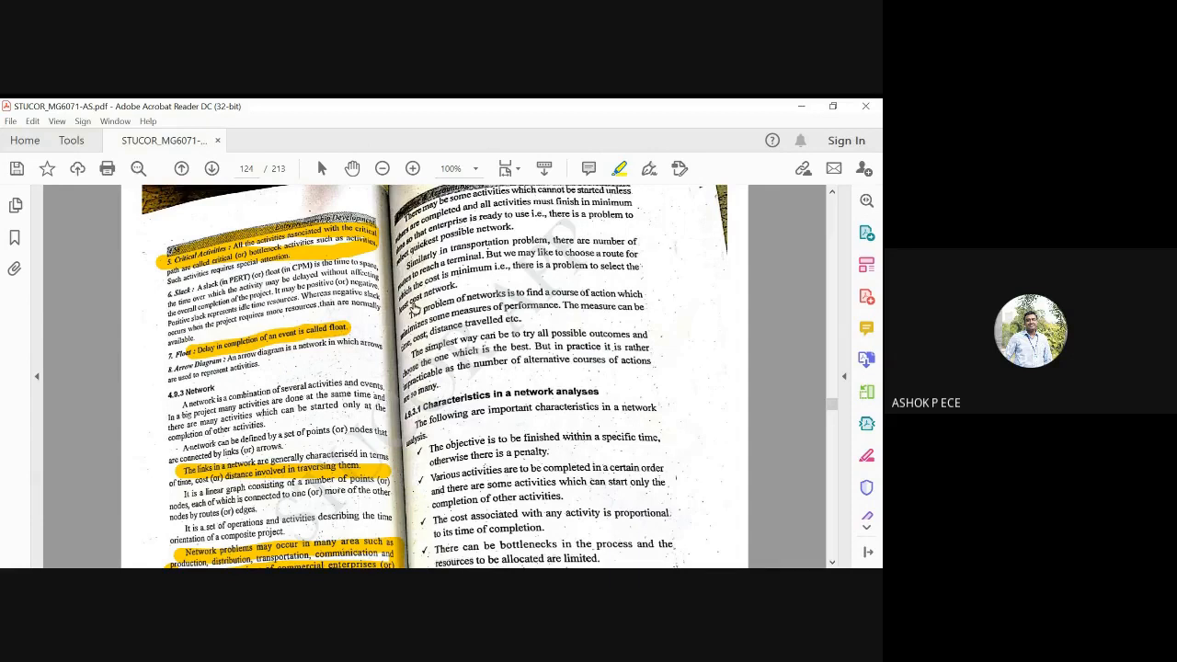
mouse_move(637, 276)
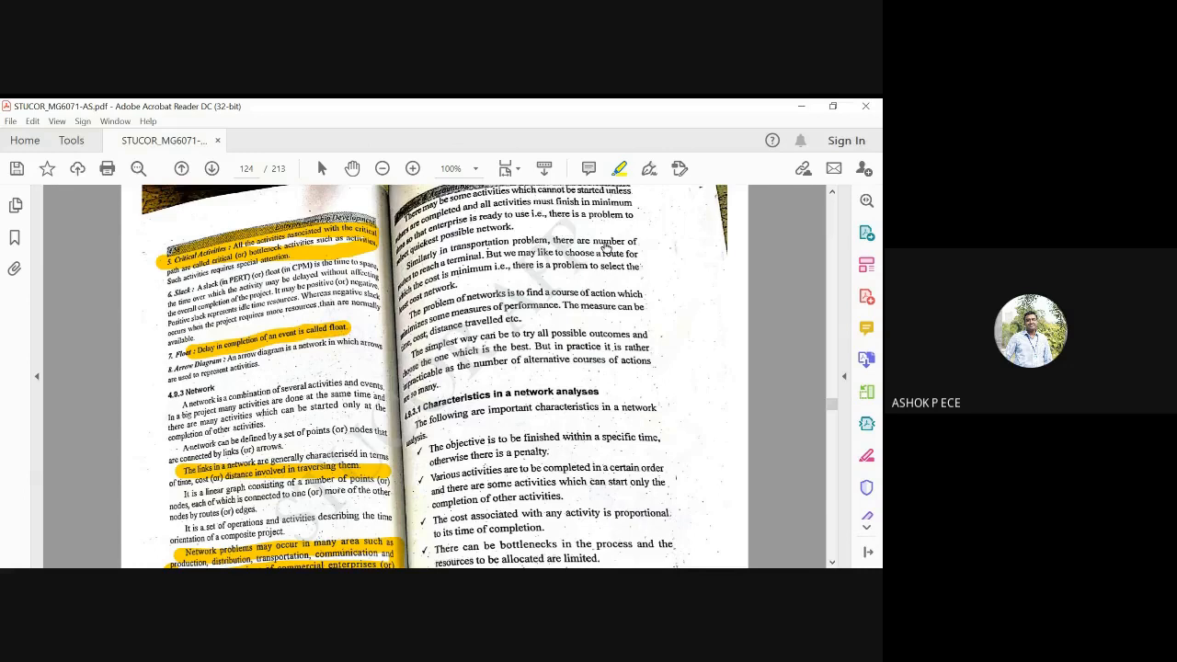
mouse_move(663, 291)
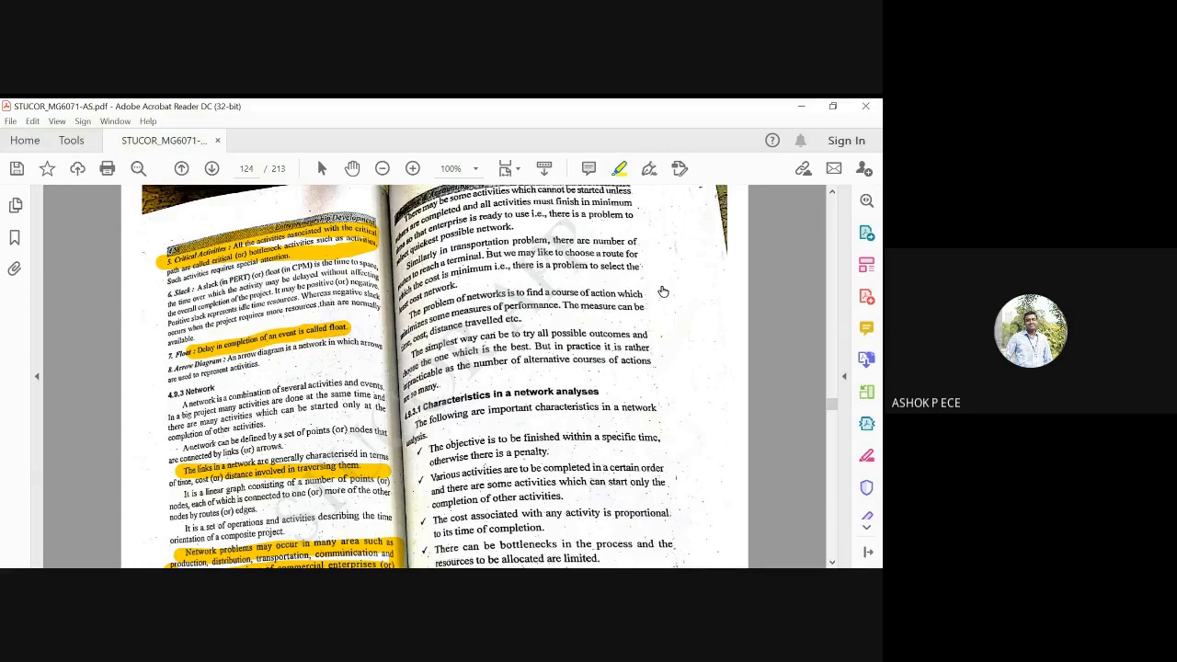
mouse_move(662, 248)
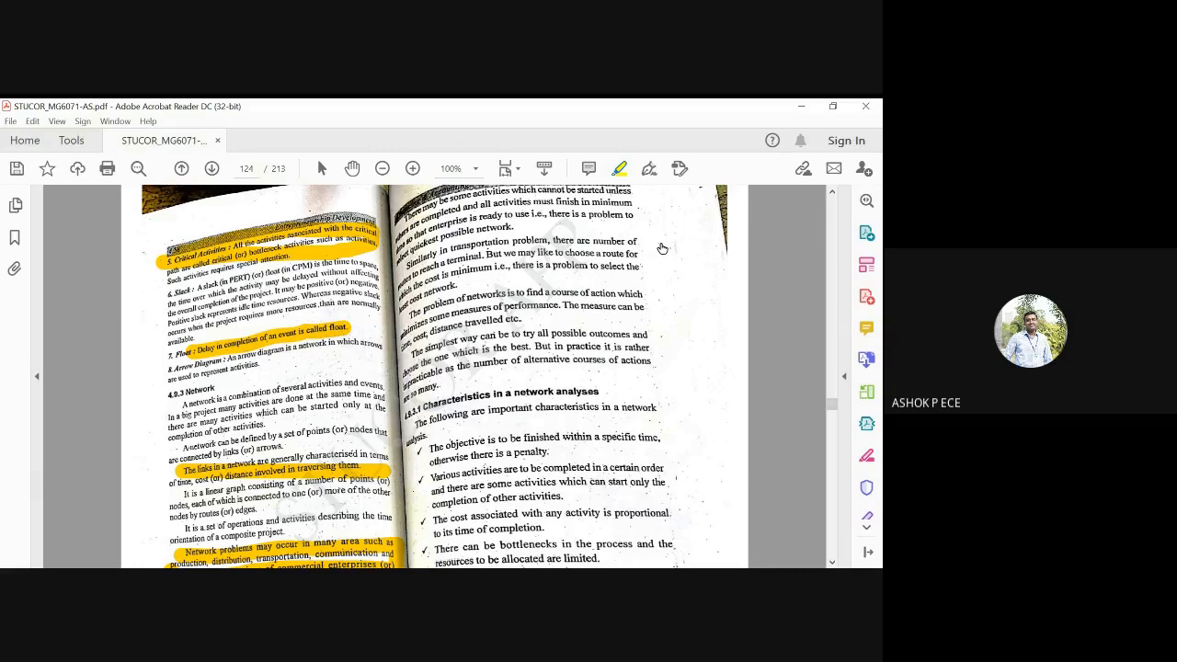
mouse_move(657, 246)
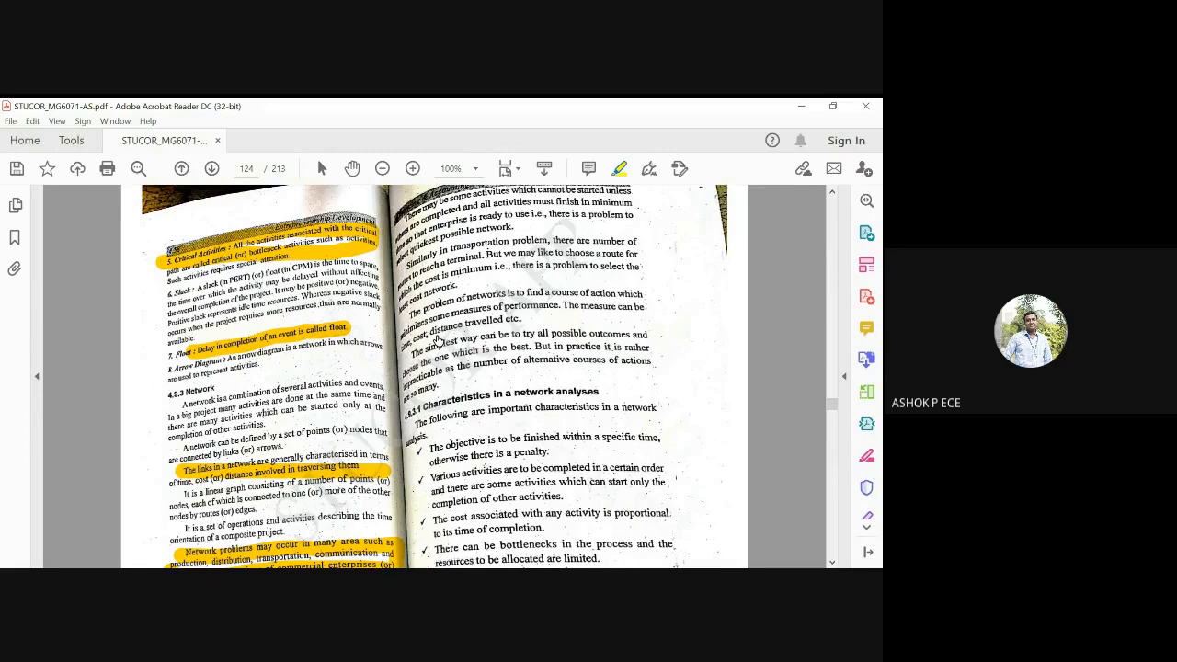
mouse_move(582, 344)
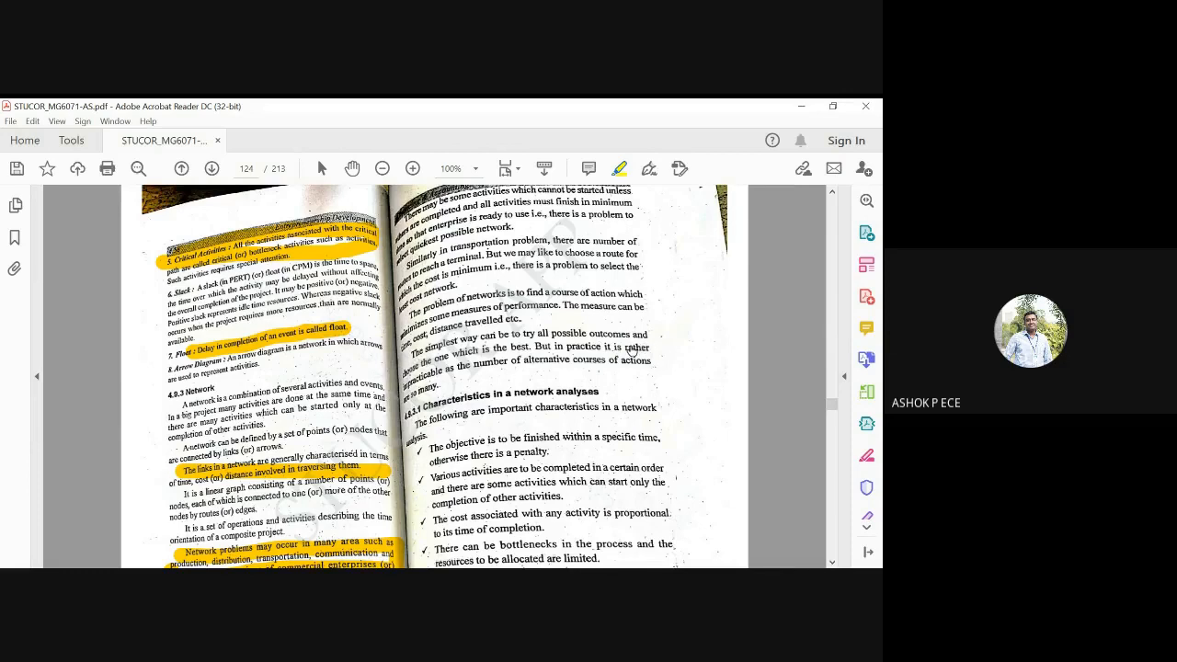
mouse_move(568, 363)
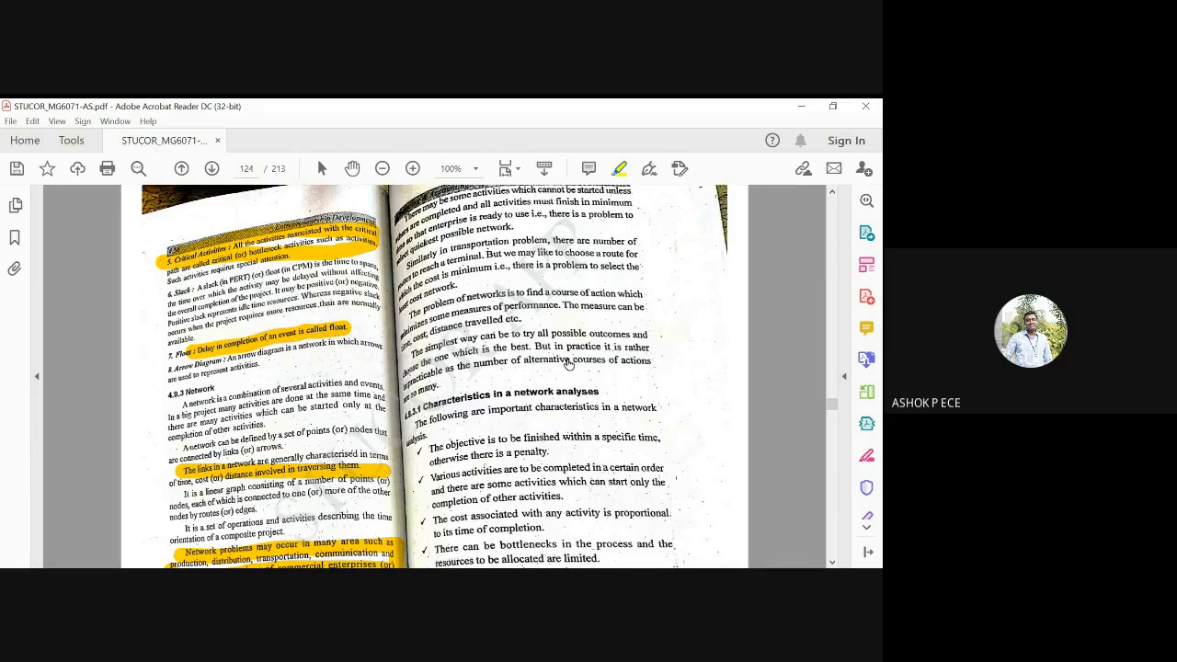
scroll(down, 3)
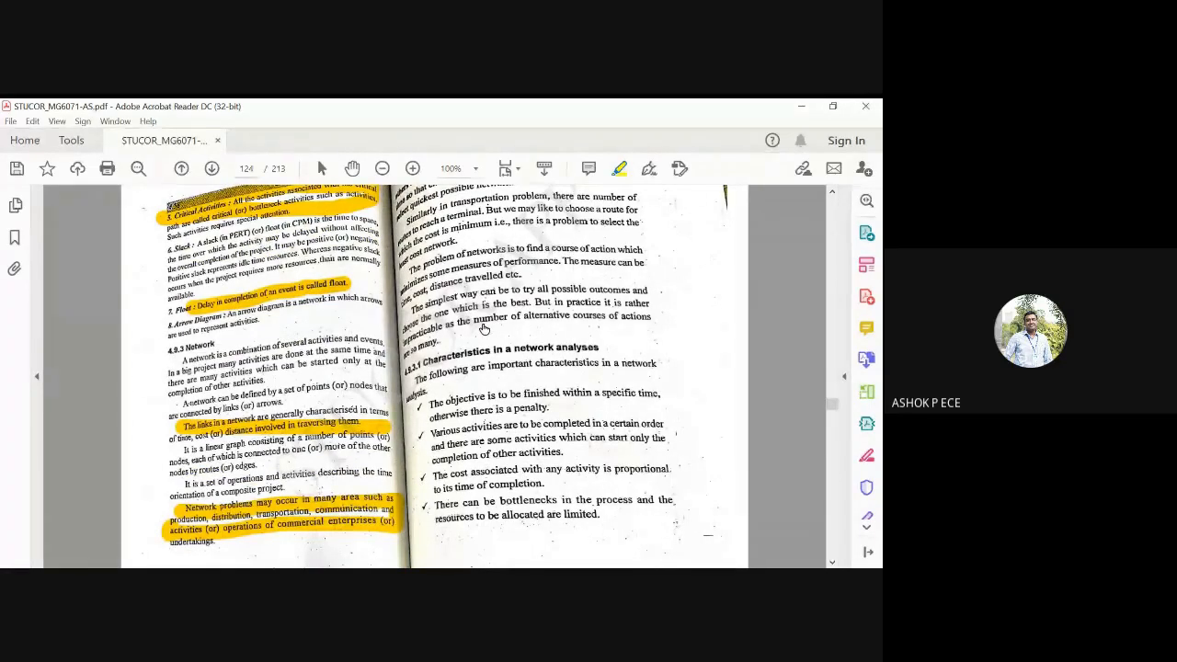
mouse_move(594, 340)
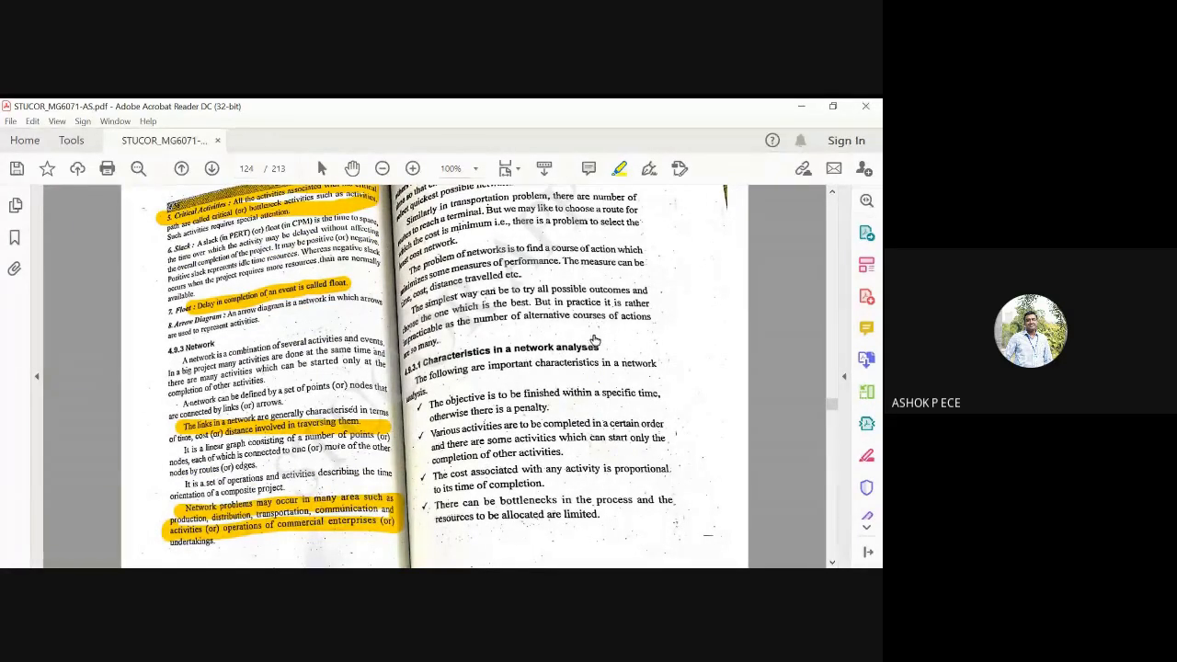